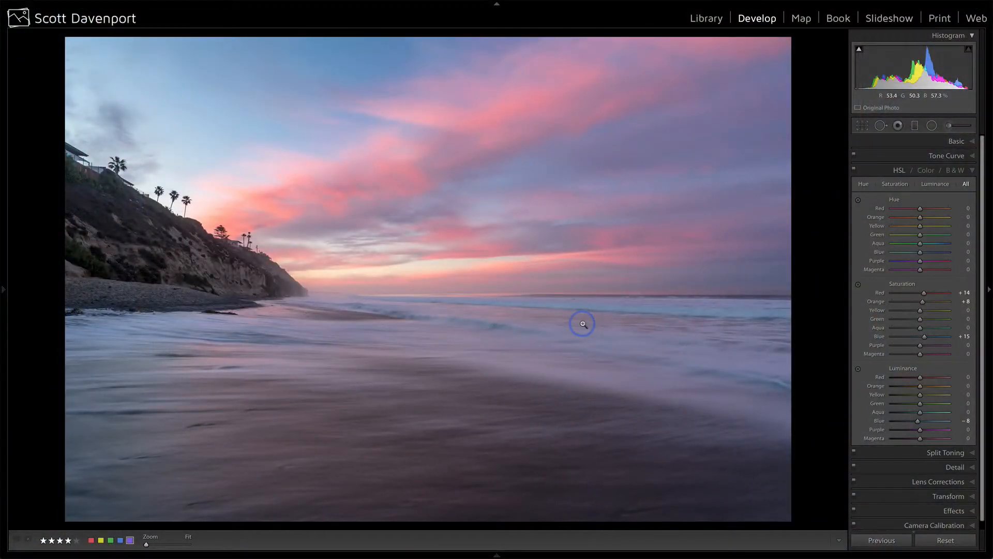
# Activate the Spot Removal tool so the photo's existing spot fixes show as circles.
pyautogui.click(879, 125)
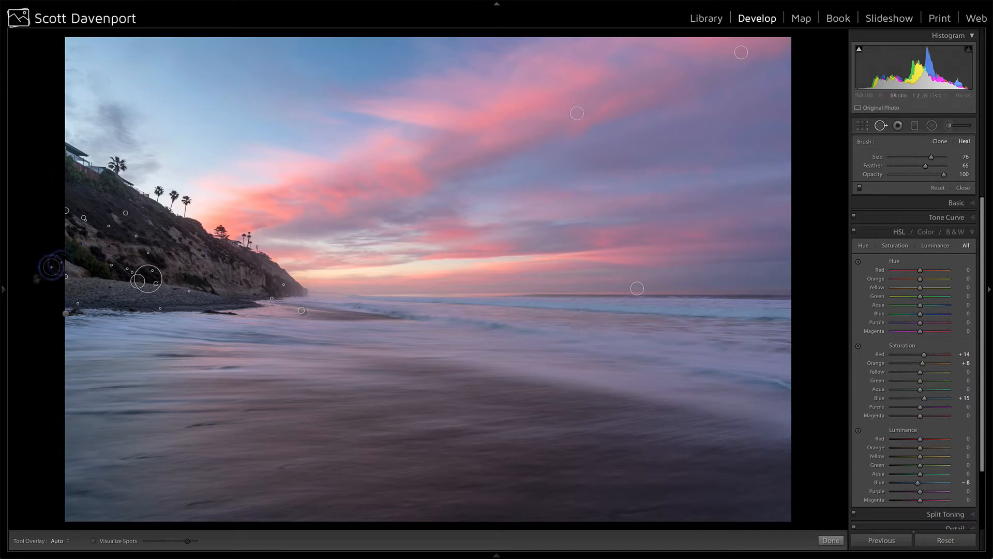
# Zoom to 1:1 on the upper-left corner with the palm trees and sky via the Navigator.
pyautogui.click(4, 289)
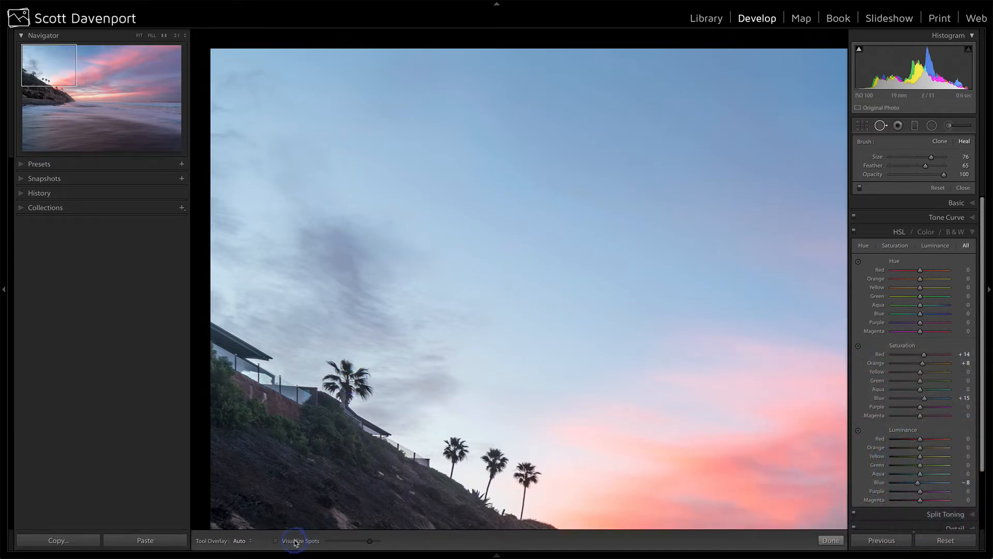
# Toggle Visualize Spots on and off to scan the upper-left sky for dust, then move to the upper-right sky.
pyautogui.click(277, 540)
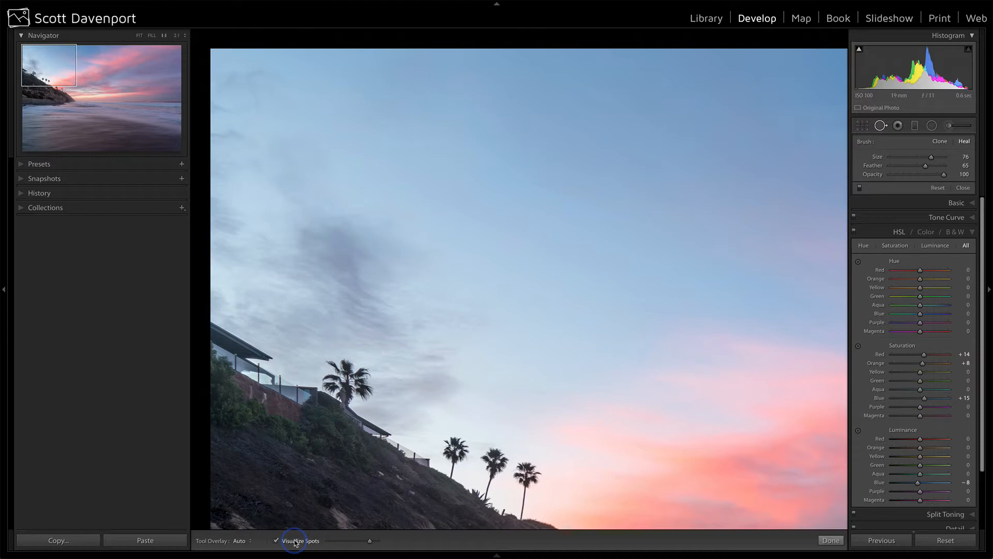
pyautogui.click(278, 540)
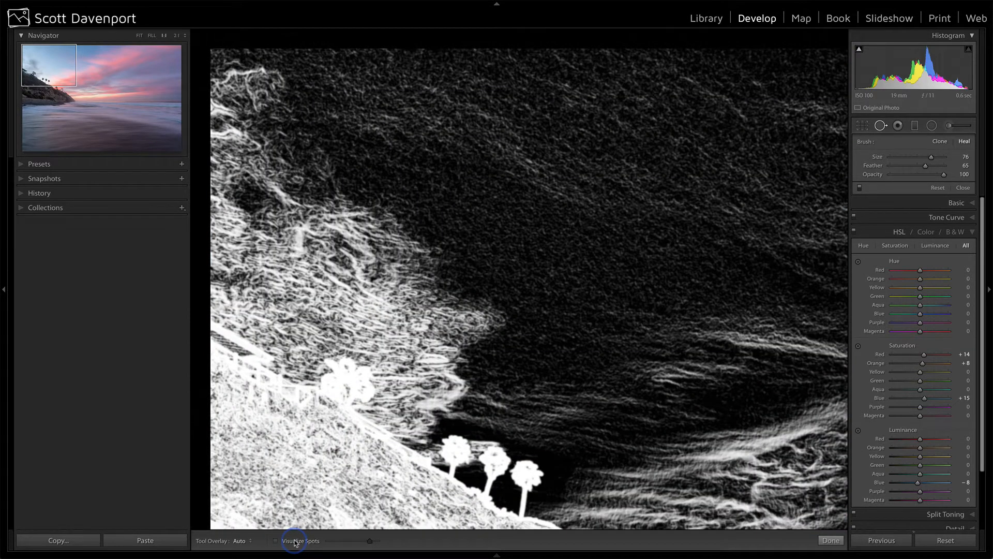
pyautogui.click(275, 540)
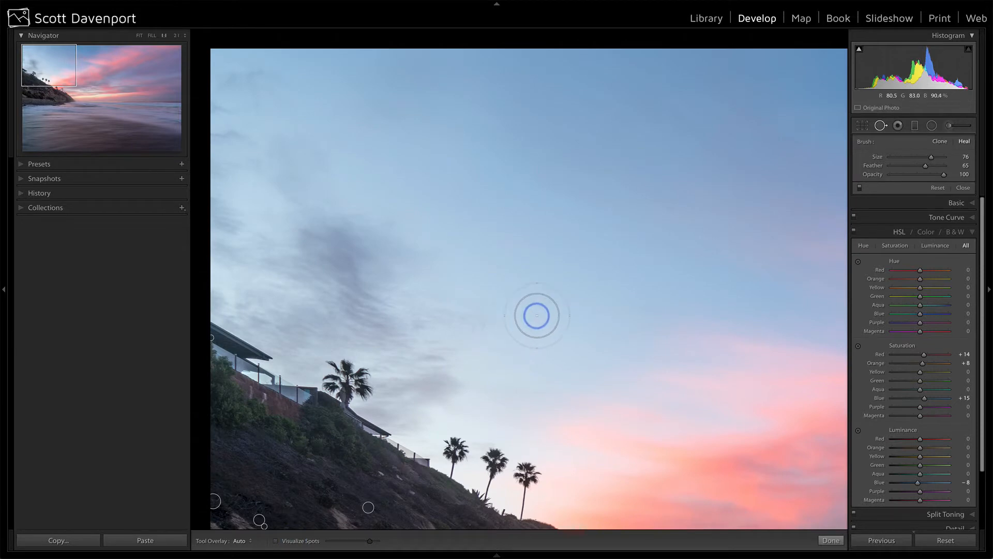
pyautogui.click(275, 540)
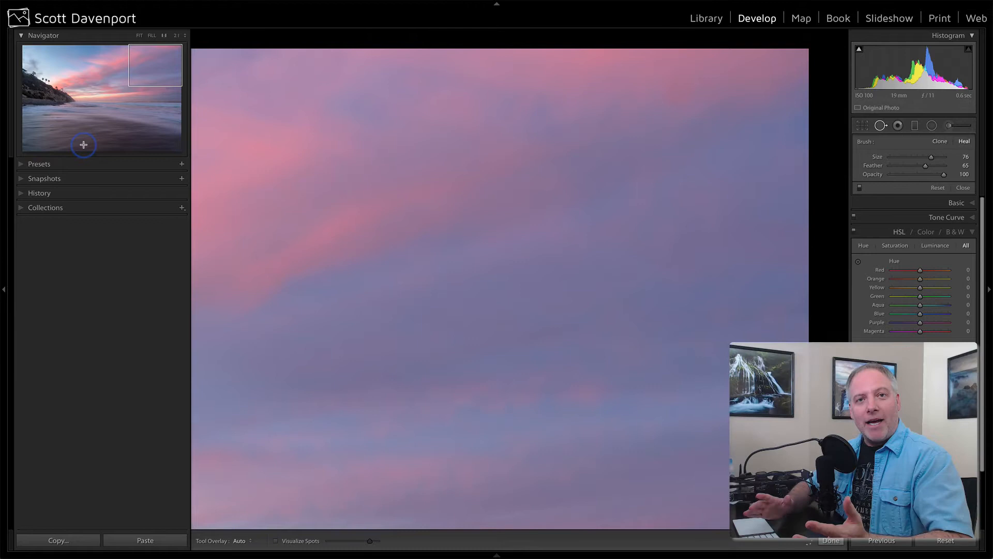
# With Visualize Spots on, heal the two dust spots in the pink upper-right sky, then turn it off.
pyautogui.click(276, 541)
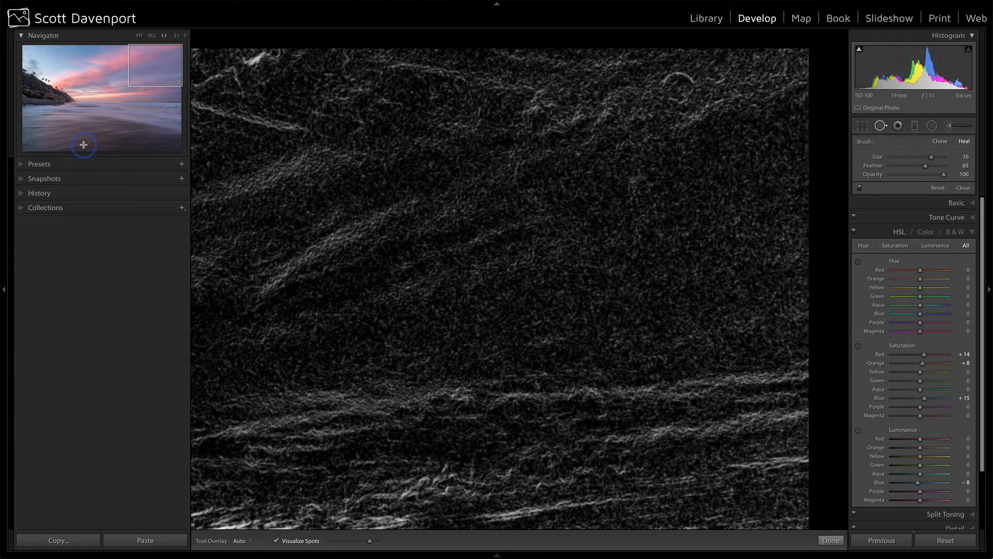
pyautogui.click(677, 89)
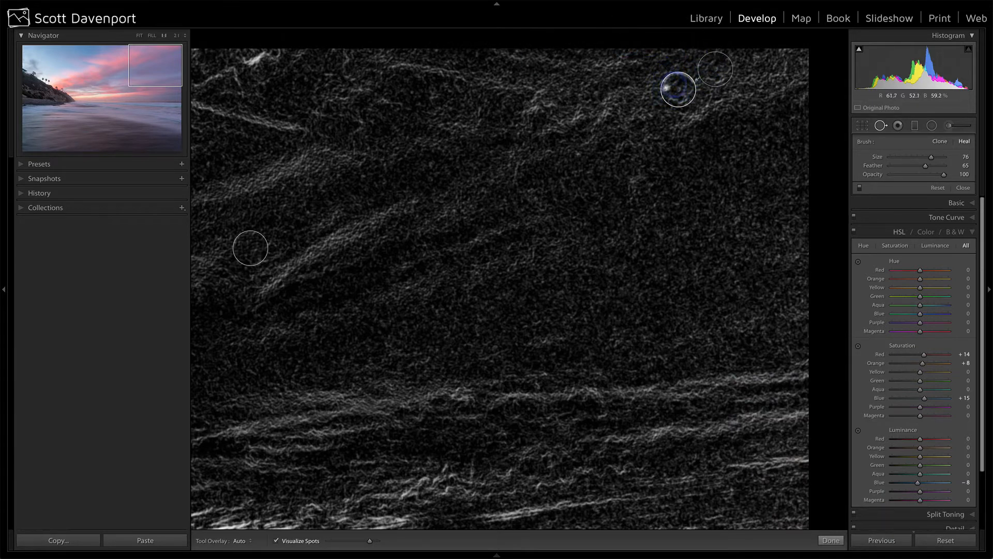
pyautogui.click(678, 89)
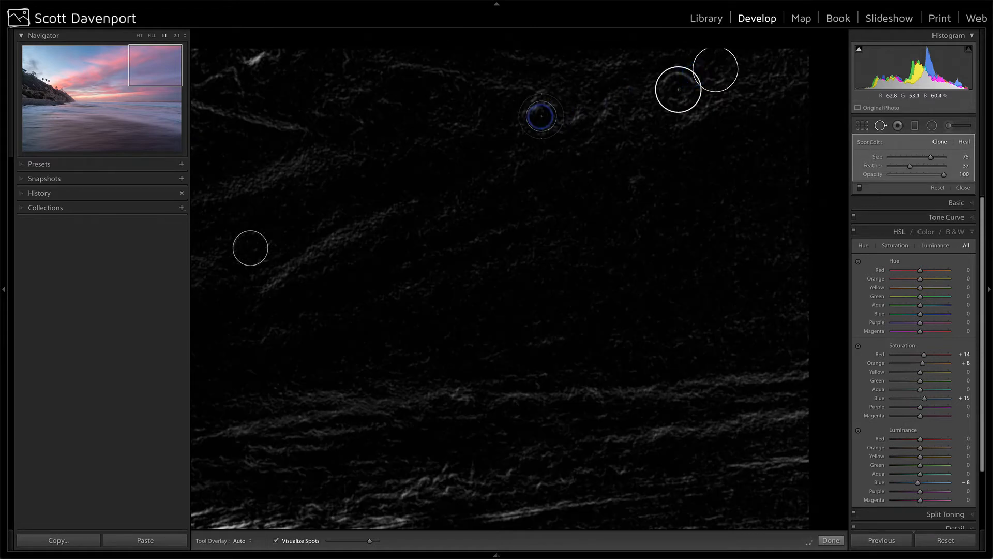
pyautogui.click(275, 540)
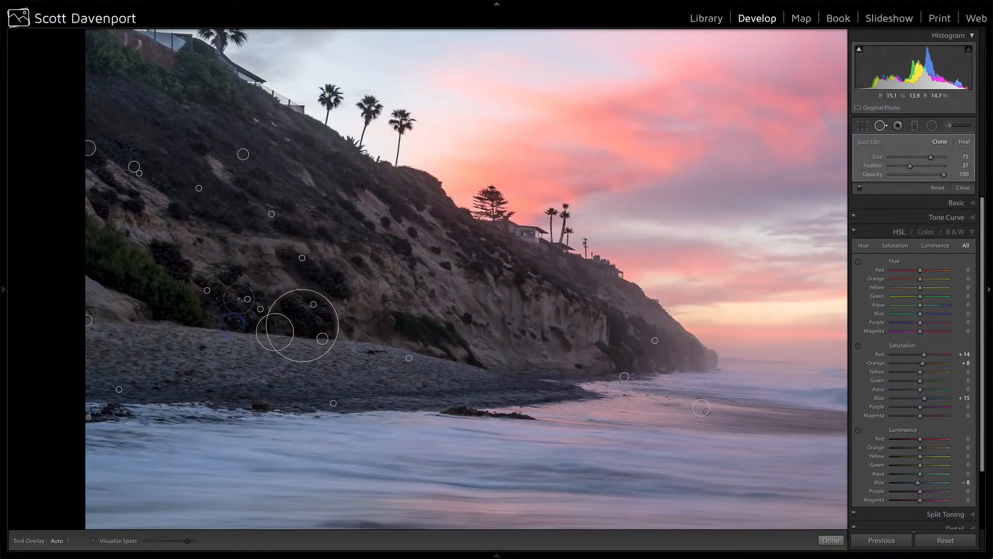
# Select the large spot fix at the cliff base and reposition its clone source.
pyautogui.click(358, 352)
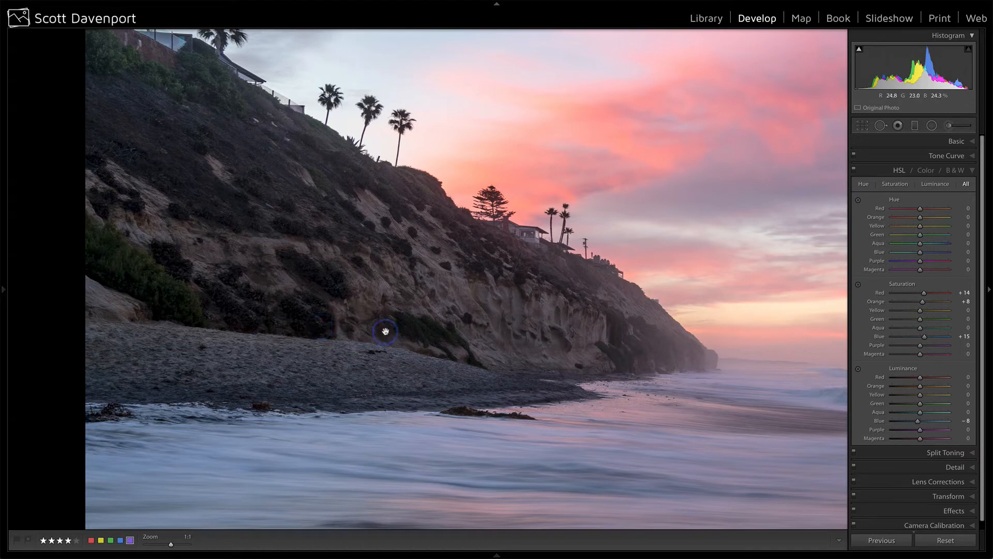
pyautogui.moveTo(322, 322)
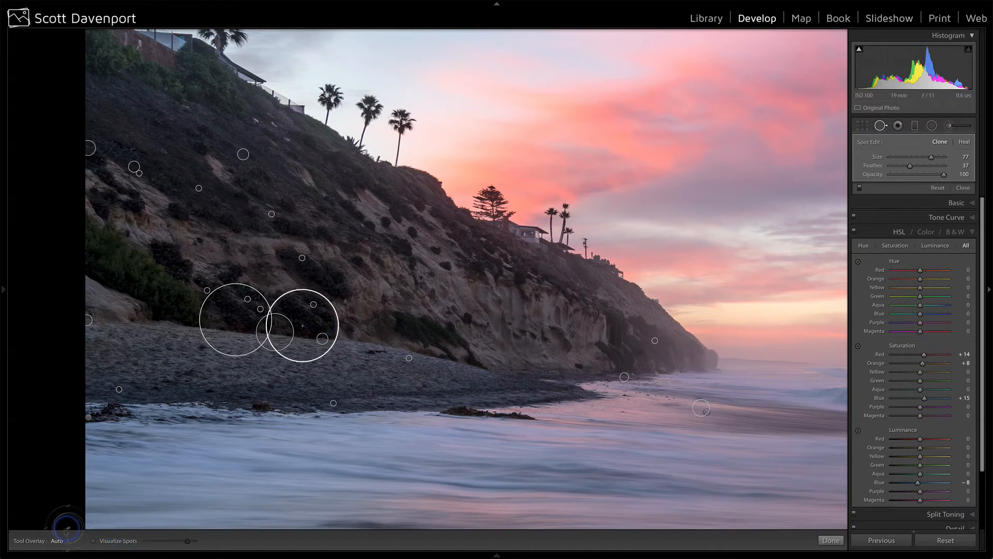
# Set Tool Overlay to Never and clone away the small blemish at the cliff base with a size-28 brush.
pyautogui.click(59, 540)
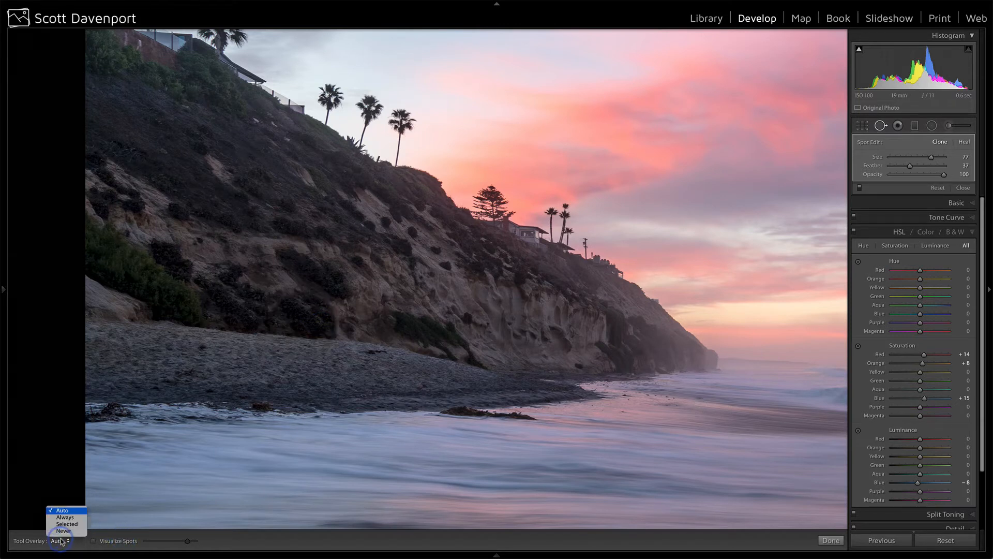
pyautogui.click(63, 531)
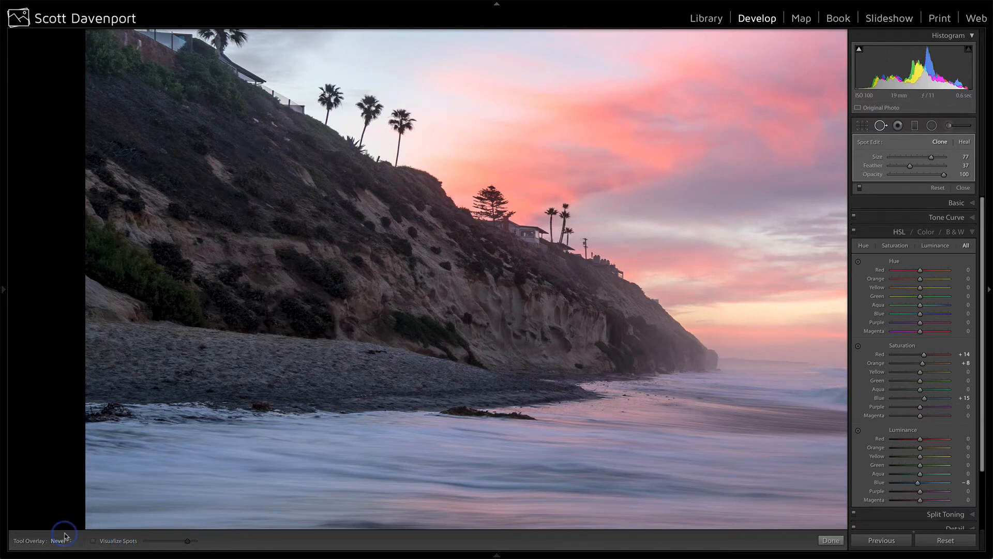
pyautogui.moveTo(335, 317)
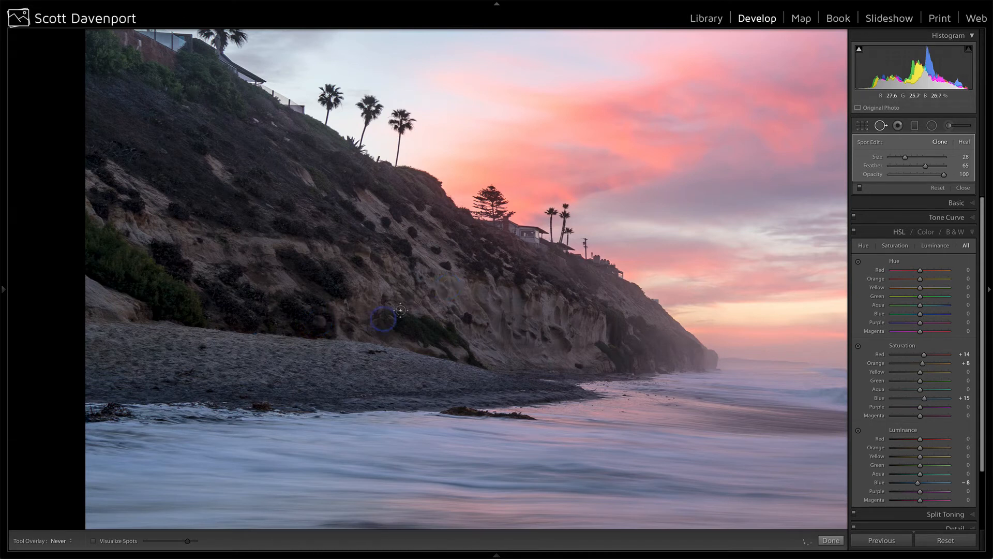
pyautogui.moveTo(400, 311); pyautogui.dragTo(337, 335)
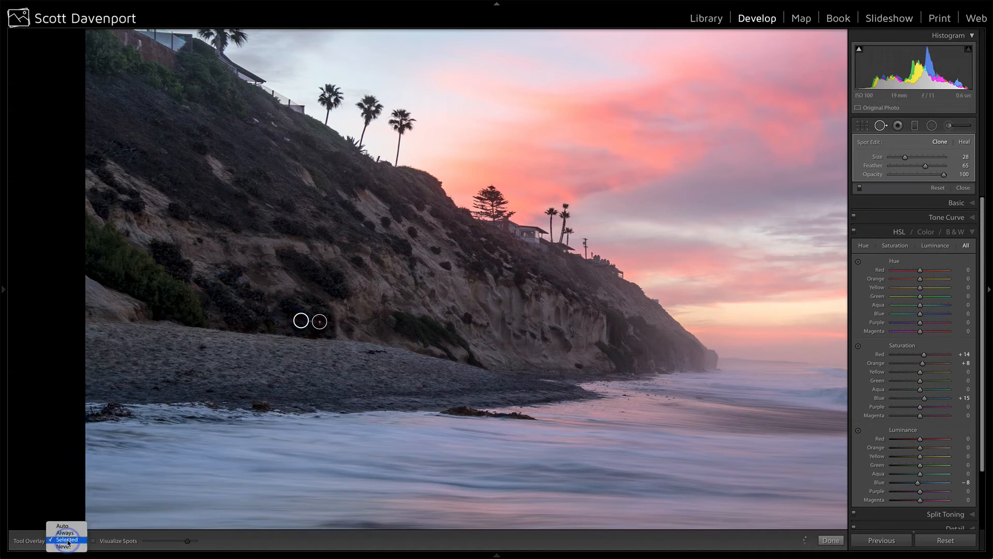
# Set Tool Overlay back to Never and review the overlay visibility choices.
pyautogui.click(62, 545)
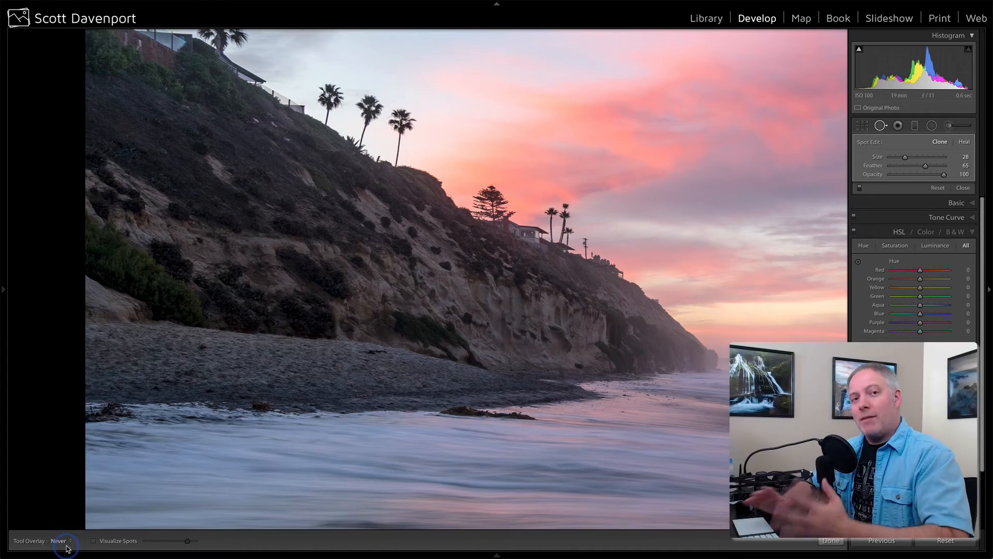
pyautogui.click(59, 540)
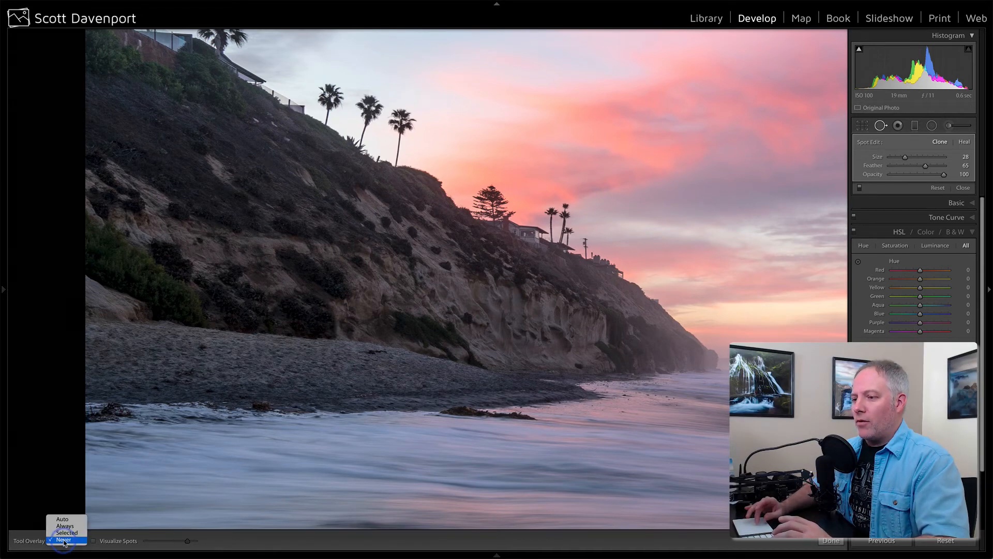